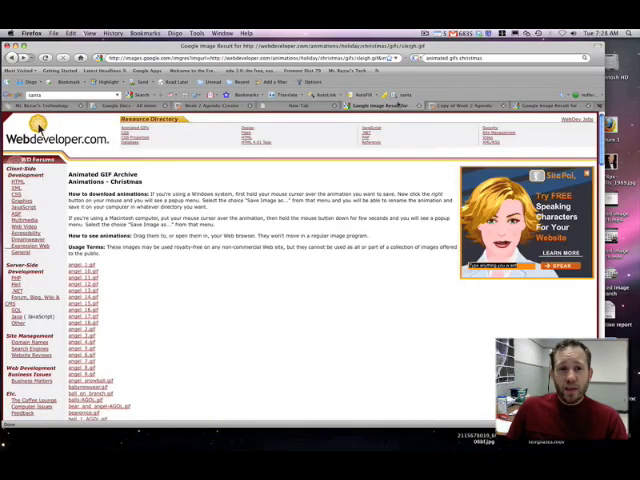
Step: Copy the animated snowman GIF's web address from the Christmas animations archive
{"action": "scroll", "scroll_direction": "down", "scroll_amount": 3}
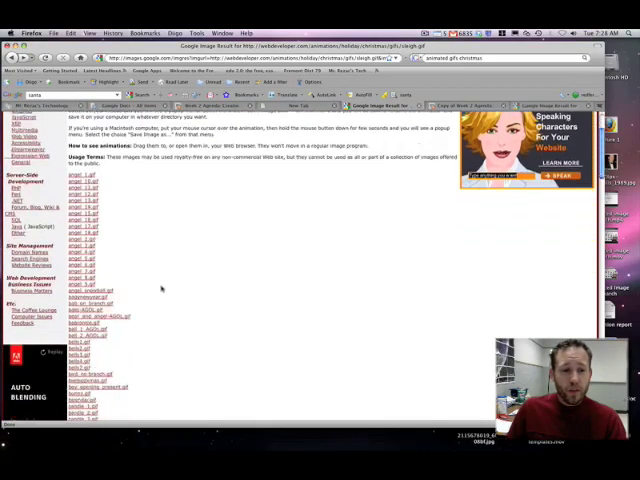
{"action": "scroll", "scroll_direction": "down", "scroll_amount": 3}
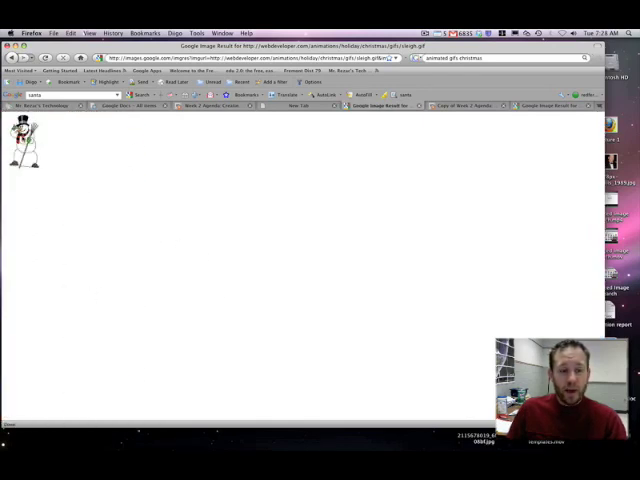
{"action": "right_click", "coordinate": [22, 136]}
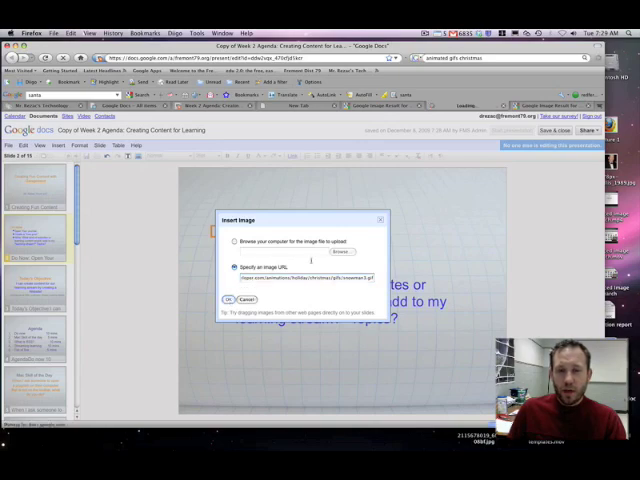
Step: Insert the snowman GIF by URL onto the Do Now slide beside the bullet points
{"action": "left_click", "coordinate": [232, 300]}
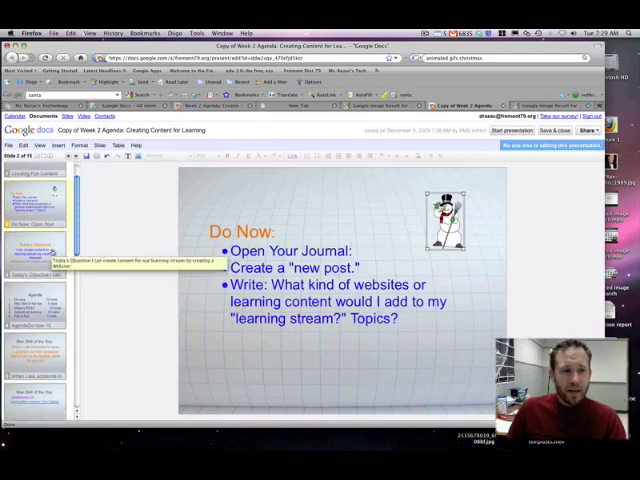
Step: Copy the Santa Claus face picture's image location from the clip art site
{"action": "left_click", "coordinate": [36, 260]}
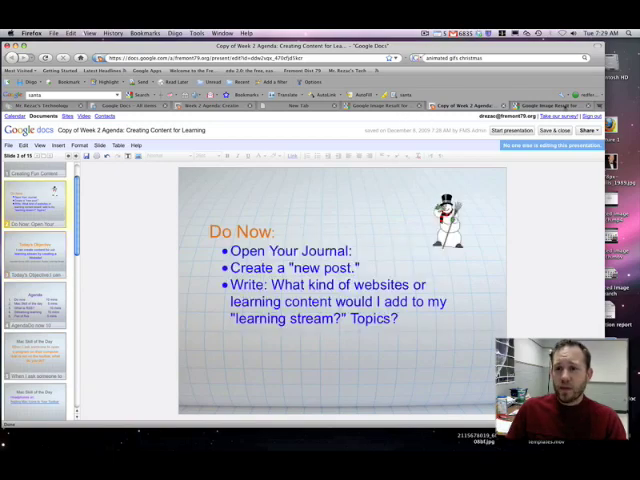
{"action": "left_click", "coordinate": [544, 104]}
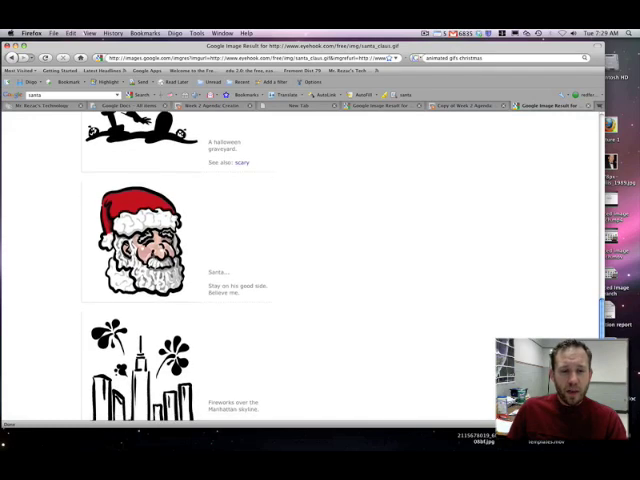
{"action": "right_click", "coordinate": [140, 240]}
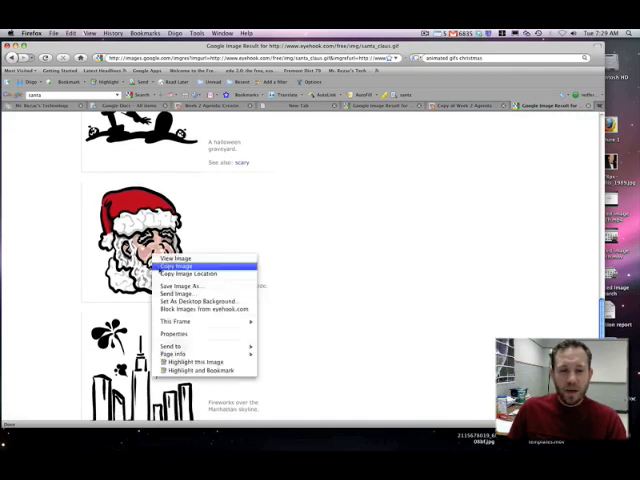
{"action": "mouse_move", "coordinate": [188, 280]}
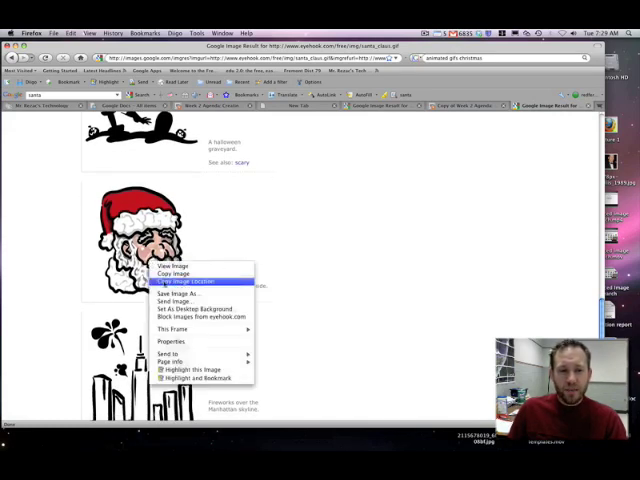
{"action": "left_click", "coordinate": [456, 104]}
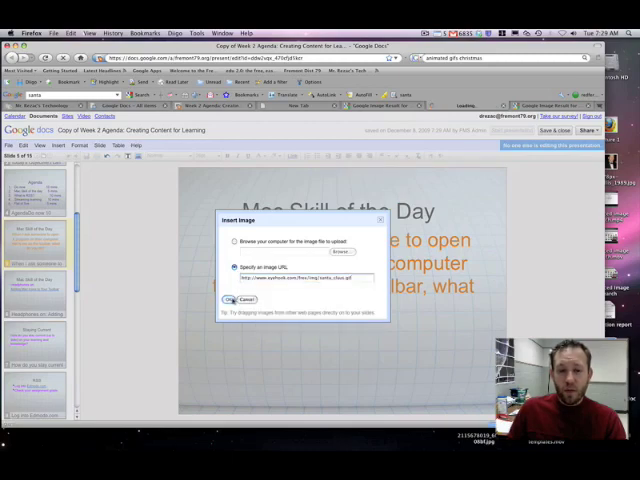
Step: Insert the Santa picture by URL at the slide's lower left, then start the slideshow
{"action": "left_click", "coordinate": [232, 300]}
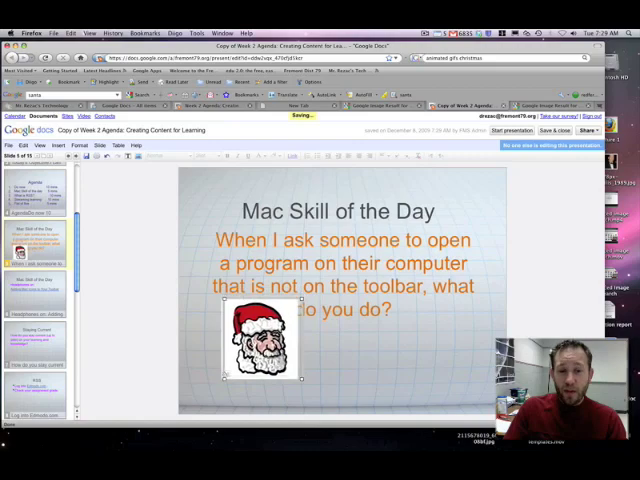
{"action": "left_click_drag", "start_coordinate": [262, 340], "coordinate": [240, 344]}
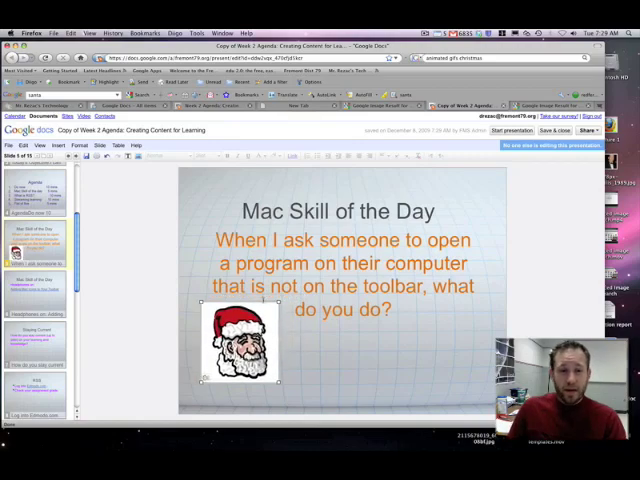
{"action": "left_click", "coordinate": [342, 212]}
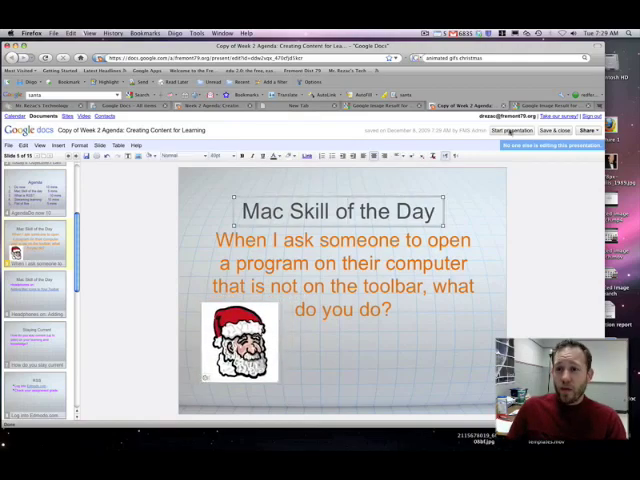
{"action": "left_click", "coordinate": [520, 132]}
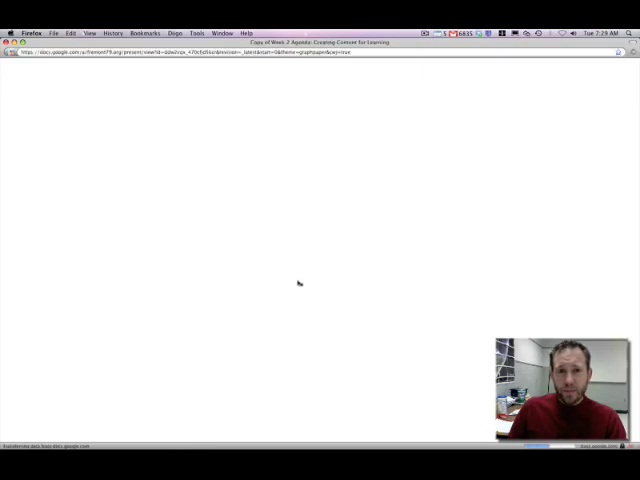